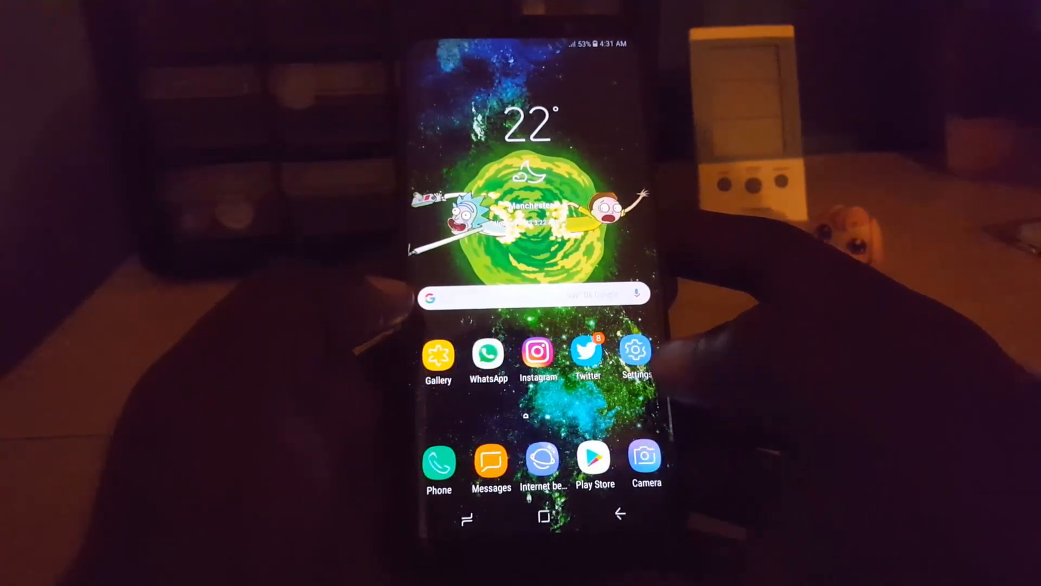
Step: Open the device Settings app and reach the Apps list with installed apps and sizes
left_click(635, 350)
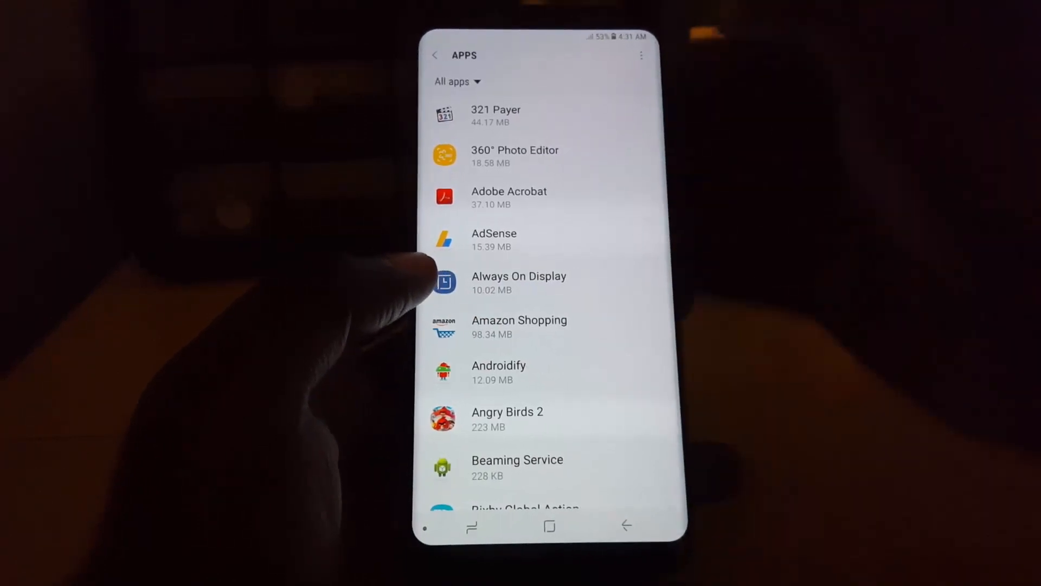
Step: Open Default apps from the Apps overflow menu
left_click(640, 55)
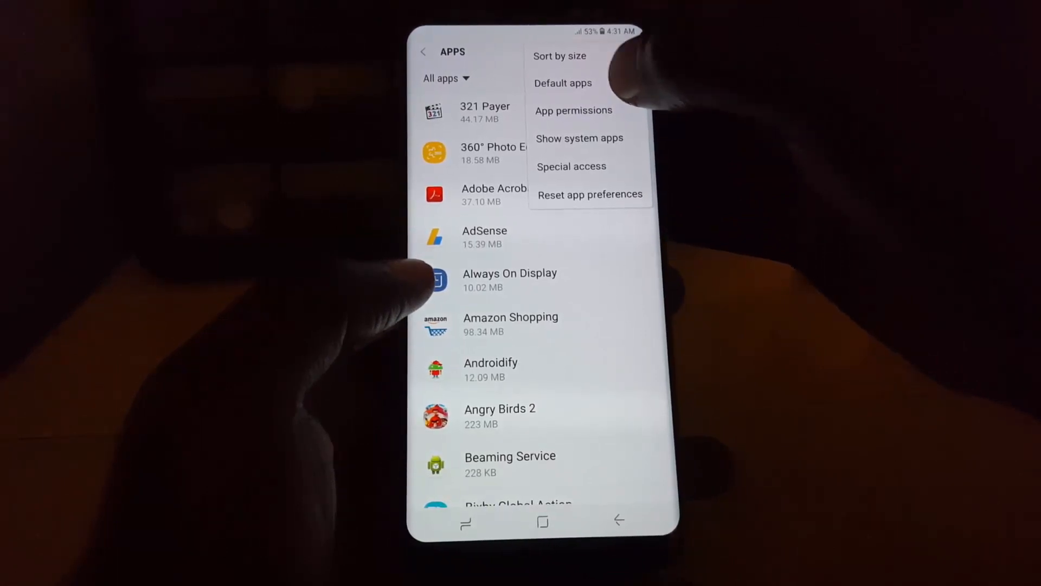
left_click(562, 83)
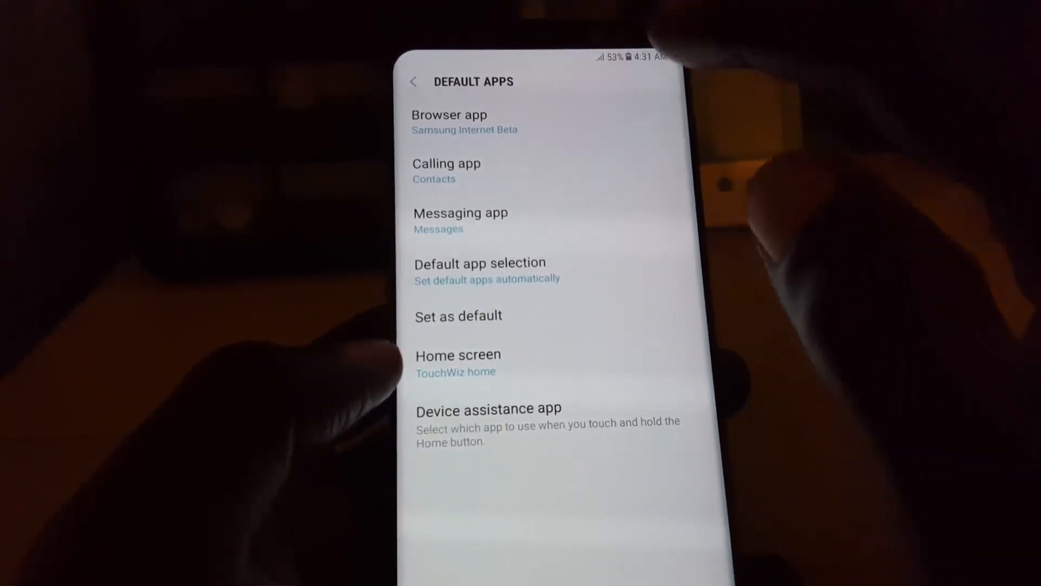
left_click(449, 121)
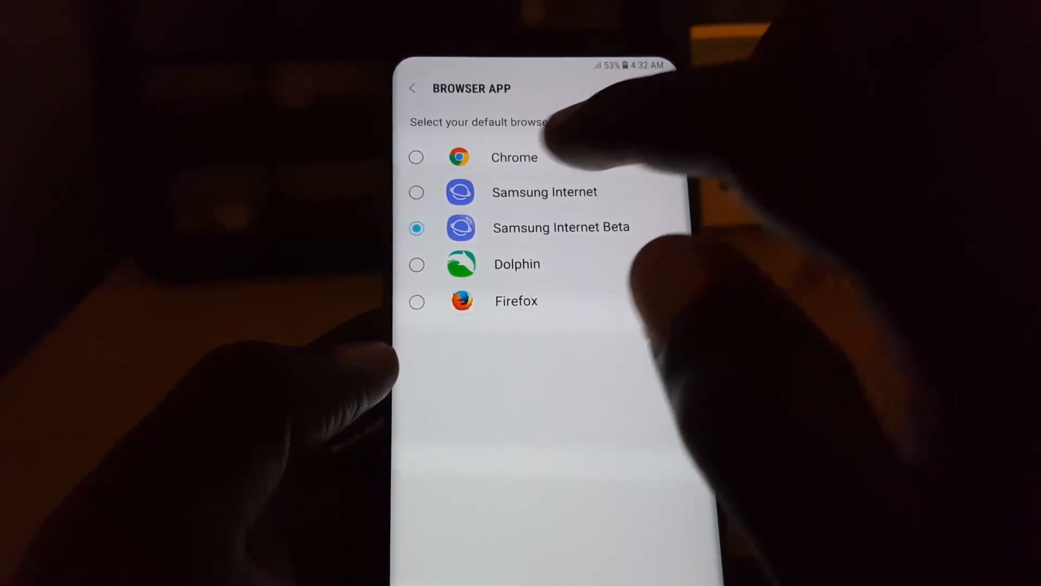
left_click(412, 86)
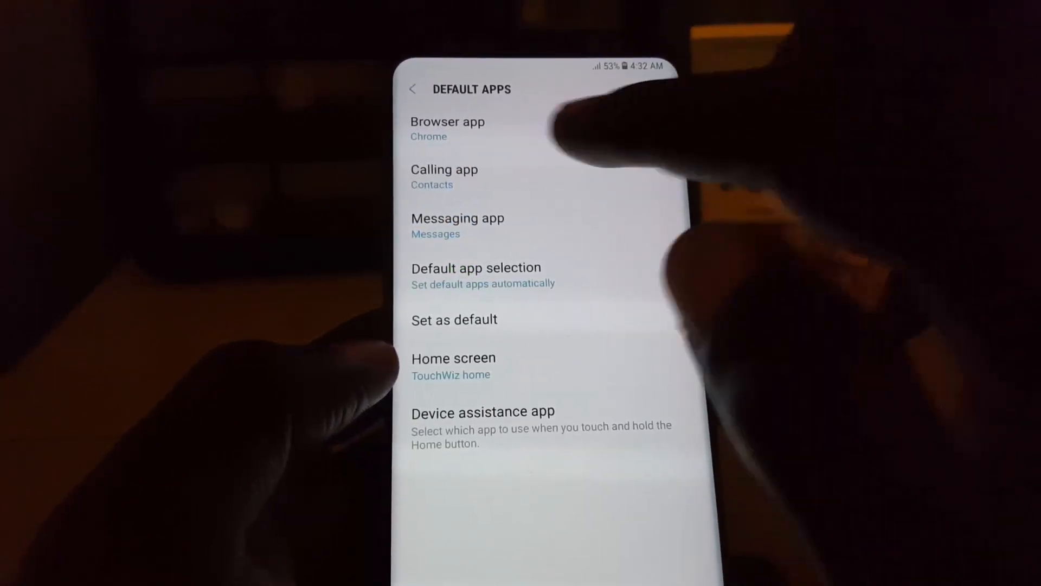
left_click(447, 128)
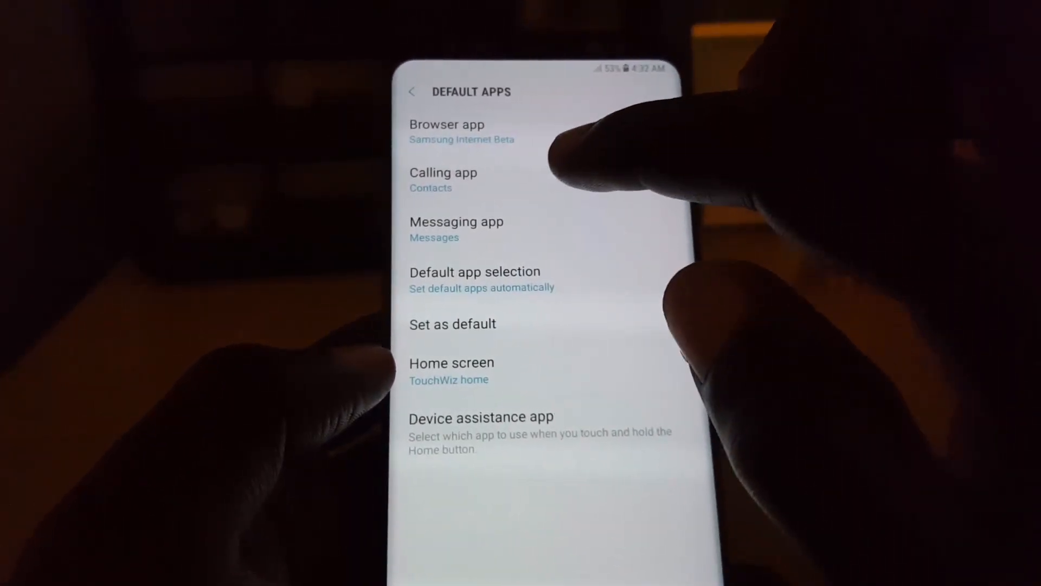
Step: Review messaging choices keeping Messages as default, then view TouchWiz home as the only home screen
left_click(443, 180)
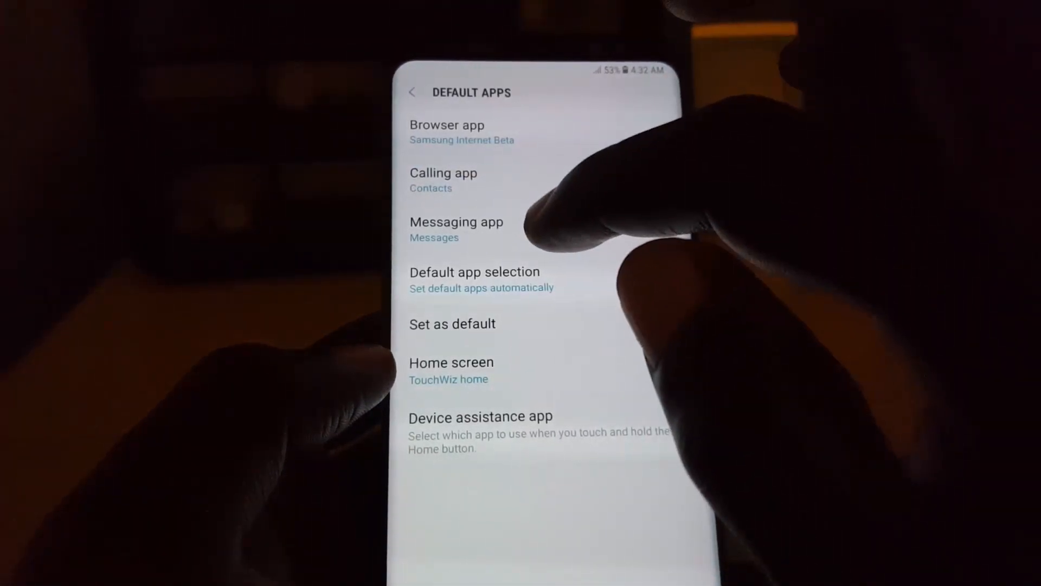
left_click(456, 229)
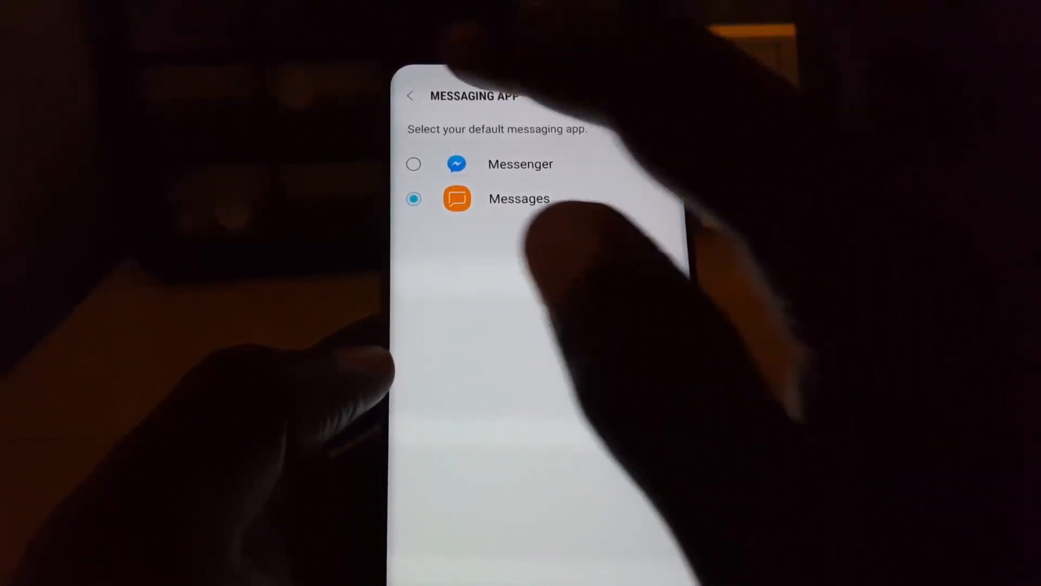
left_click(411, 95)
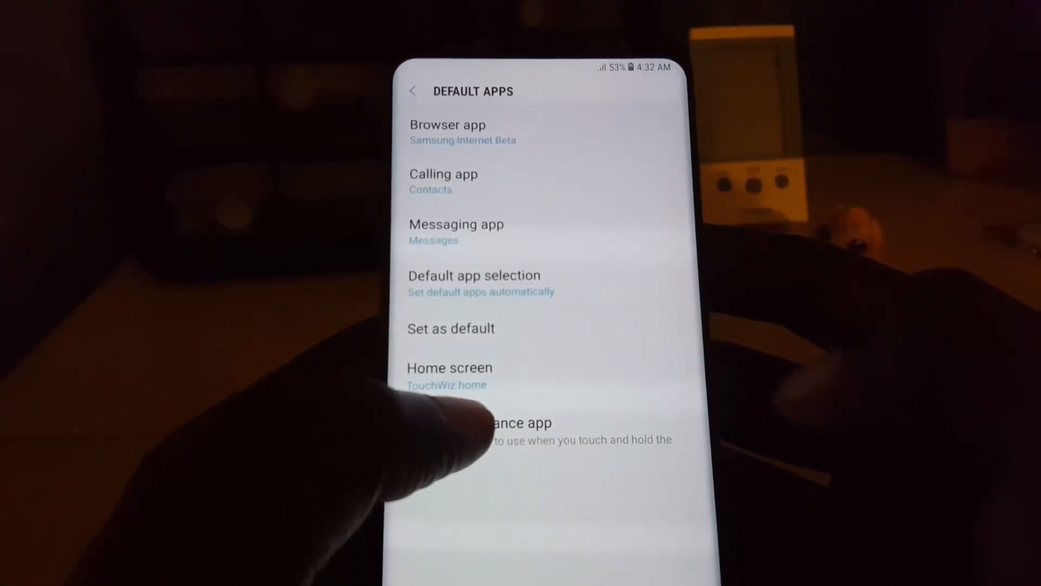
left_click(450, 375)
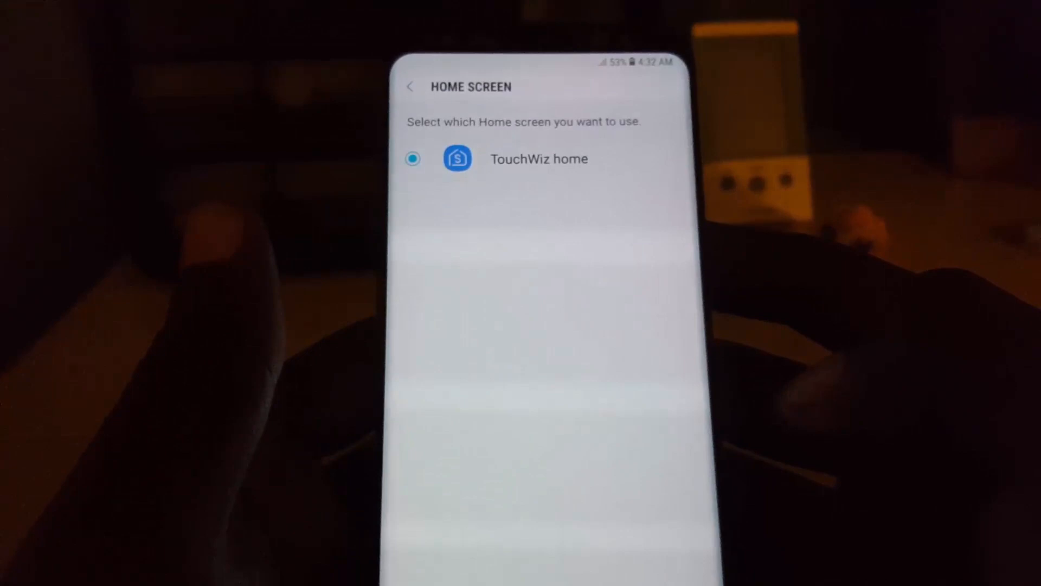